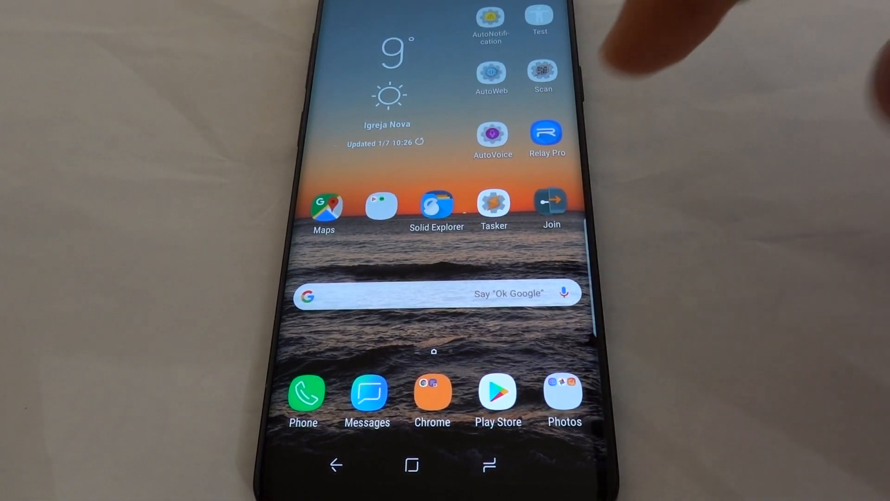
Launch Tasker from the home screen.
{"action": "left_click", "coordinate": [493, 204]}
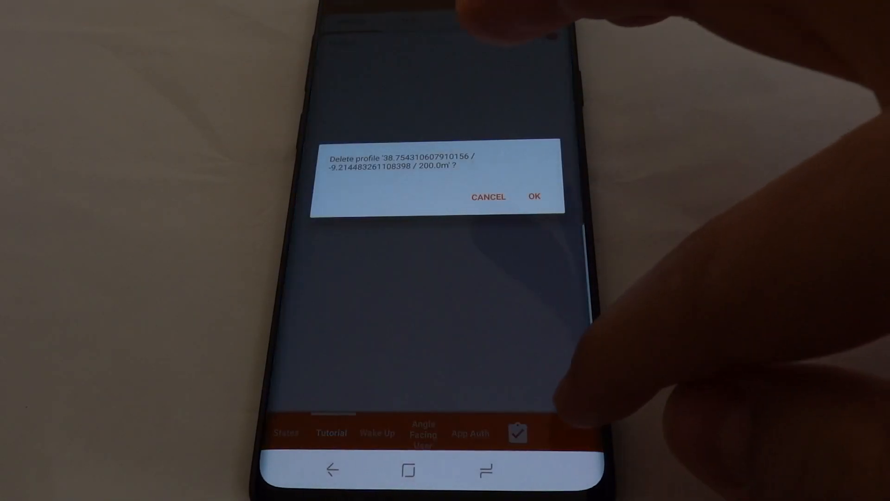
Delete the old location profile and add an event trigger for a new profile.
{"action": "left_click", "coordinate": [533, 196]}
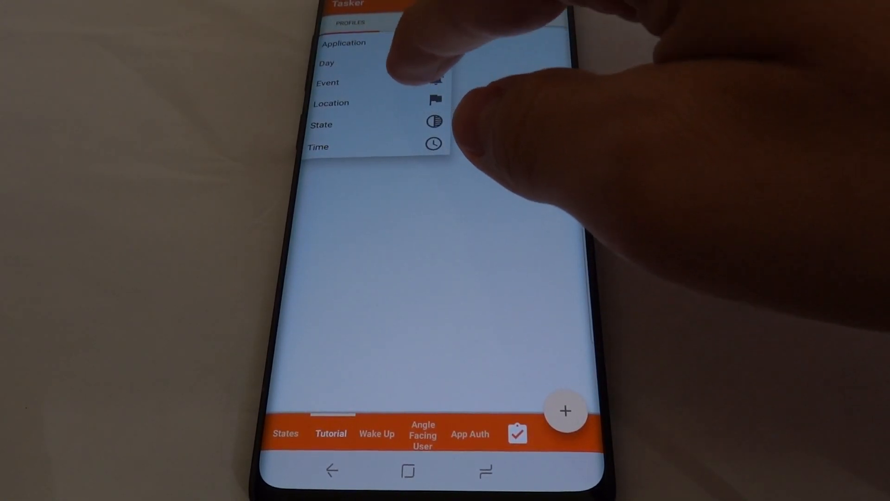
{"action": "left_click", "coordinate": [327, 82]}
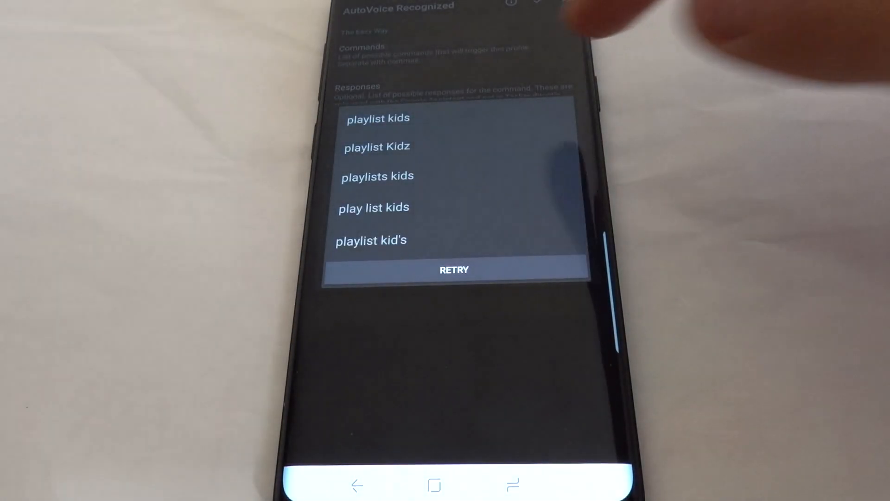
Accept 'playlist kids' as the AutoVoice voice command.
{"action": "left_click", "coordinate": [377, 118]}
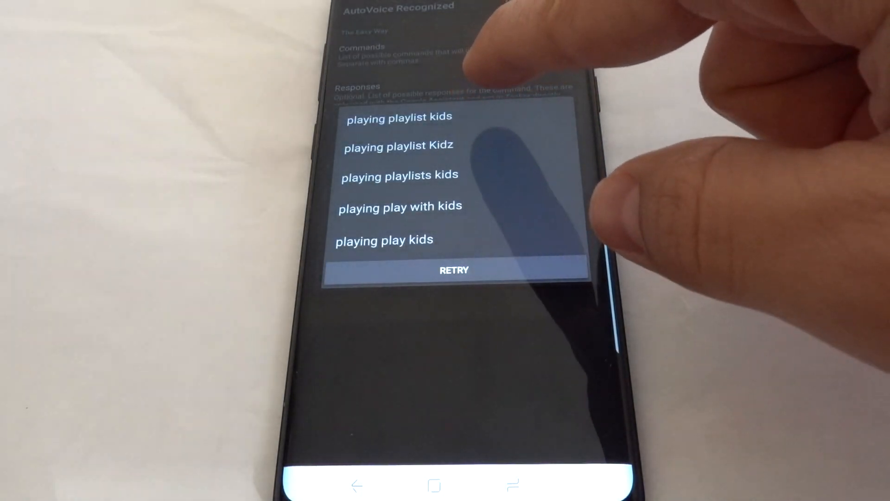
Add responses 'playing playlist kids' and 'playlist kids coming right up'.
{"action": "left_click", "coordinate": [453, 269]}
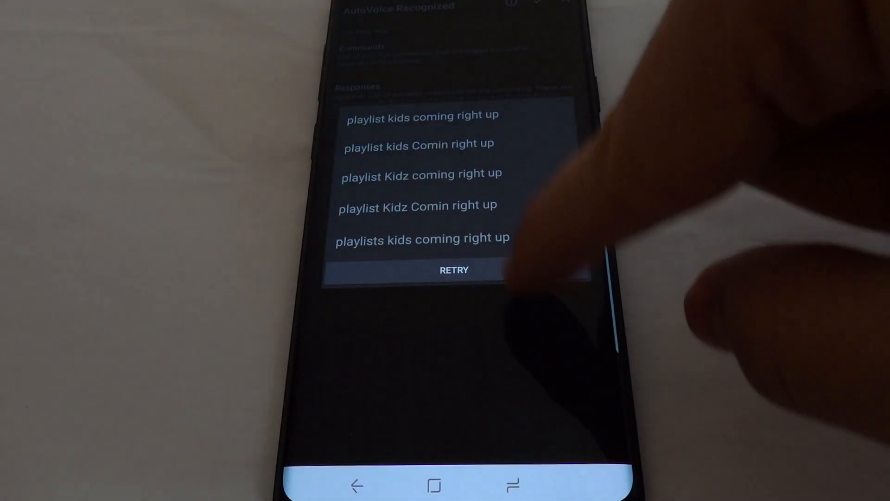
{"action": "left_click", "coordinate": [453, 270]}
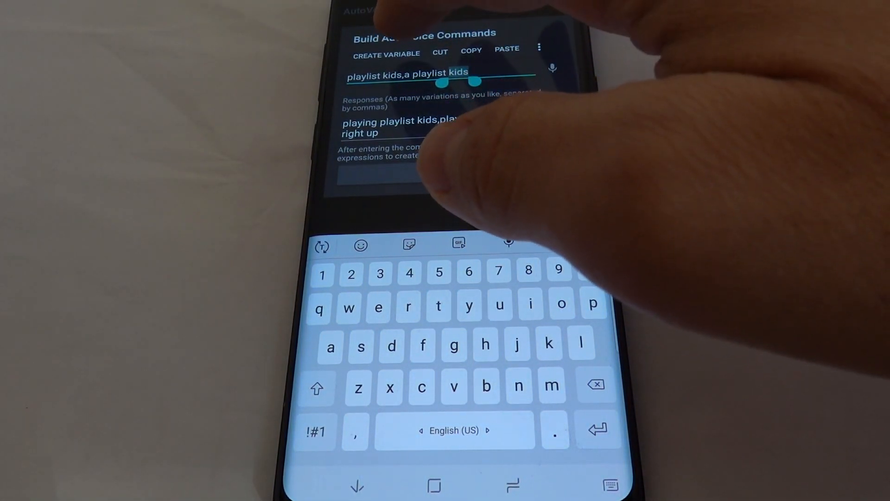
Turn 'kids' into the $playlist variable everywhere and finish the voice commands.
{"action": "left_click", "coordinate": [552, 68]}
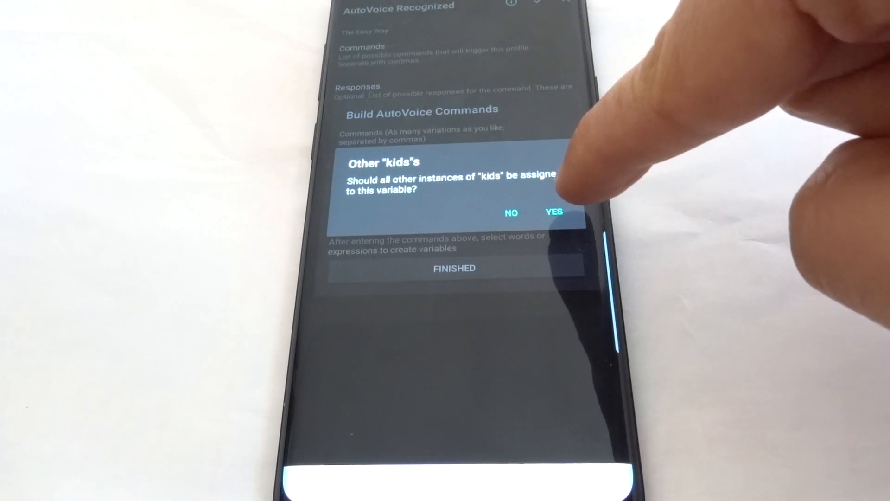
{"action": "left_click", "coordinate": [554, 213]}
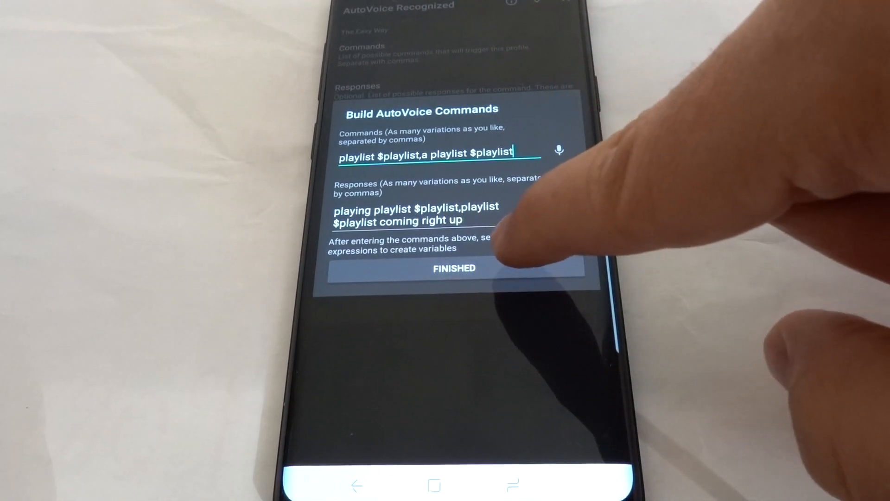
{"action": "left_click", "coordinate": [454, 268]}
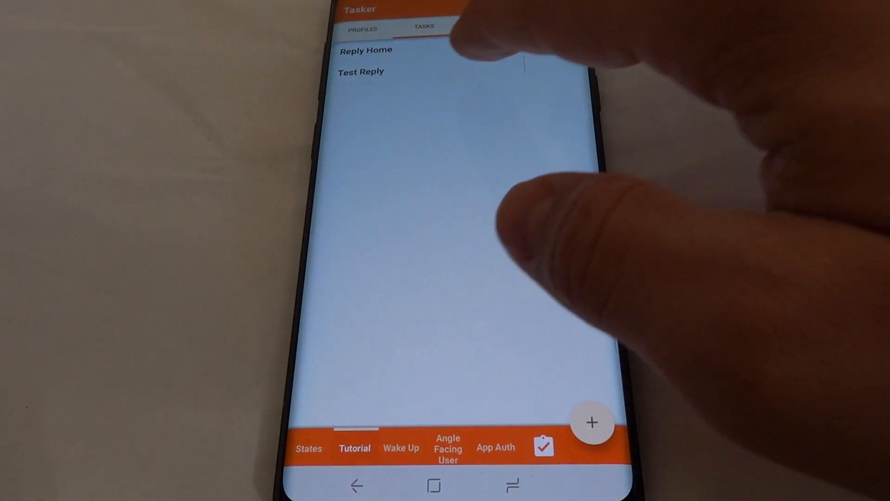
Replace 'Relaxed Classical' with %playlist in the Send Intent query extra.
{"action": "left_click", "coordinate": [366, 51]}
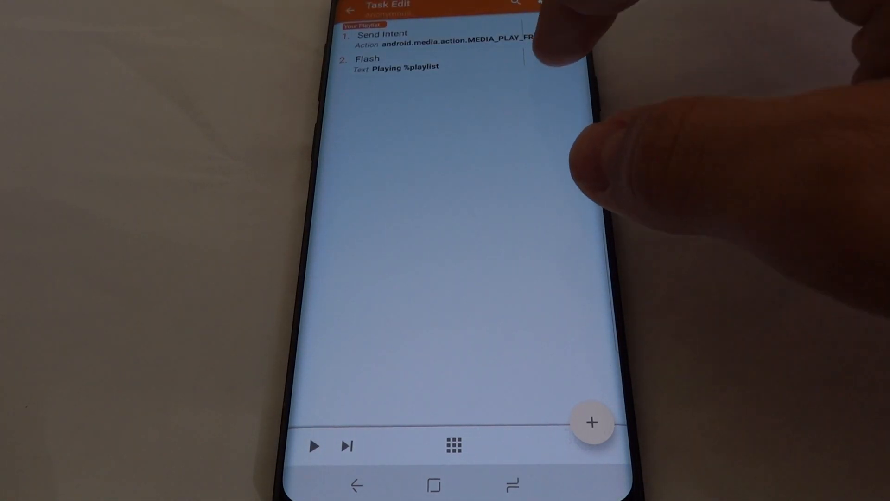
{"action": "left_click", "coordinate": [380, 39]}
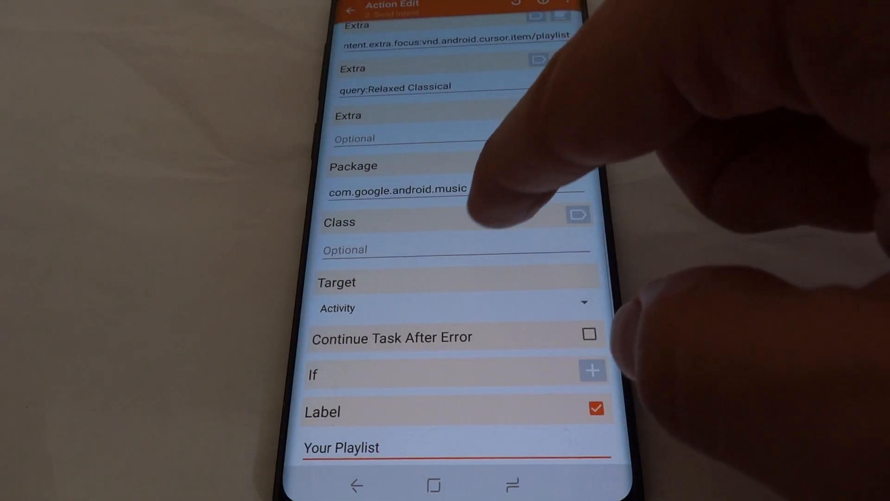
{"action": "left_click", "coordinate": [395, 87]}
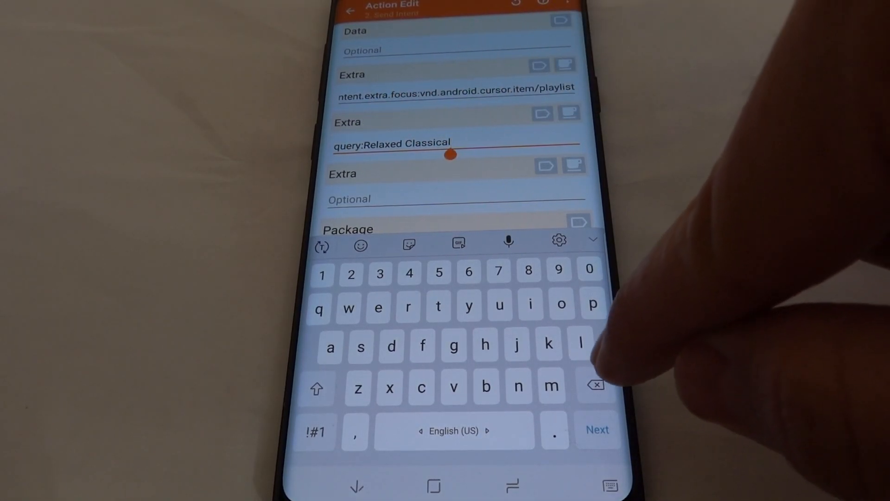
{"action": "left_click", "coordinate": [596, 387]}
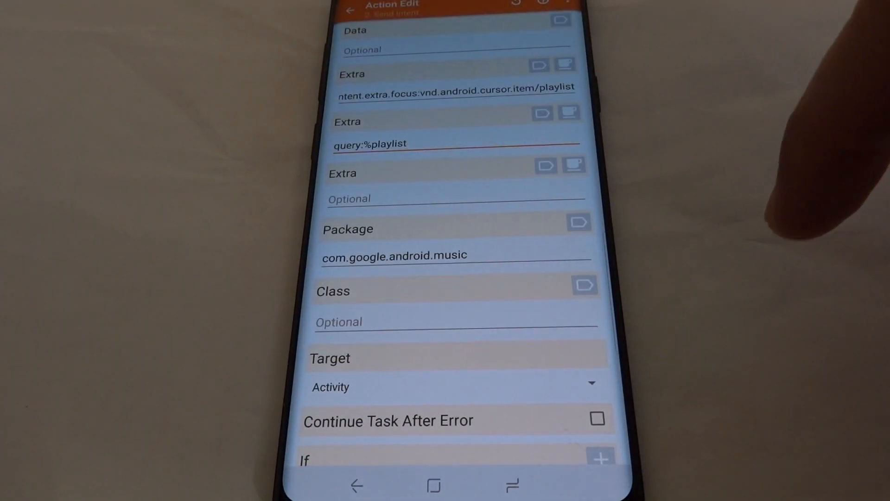
{"action": "left_click", "coordinate": [350, 5]}
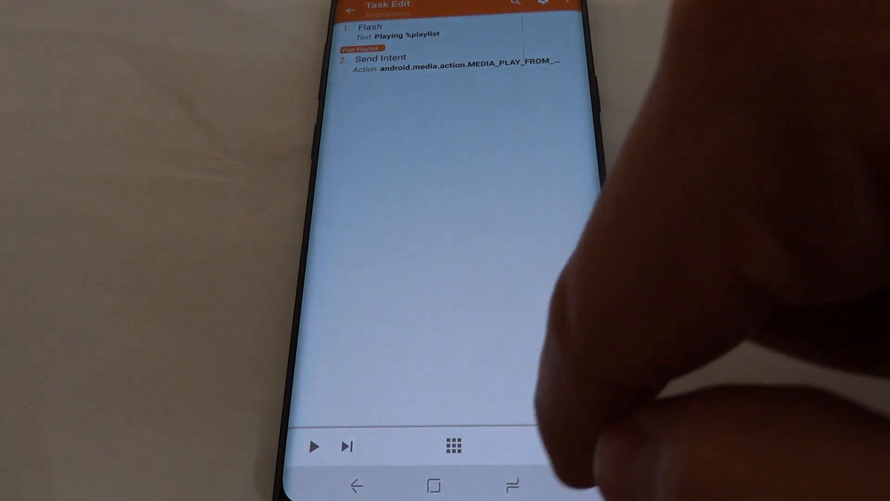